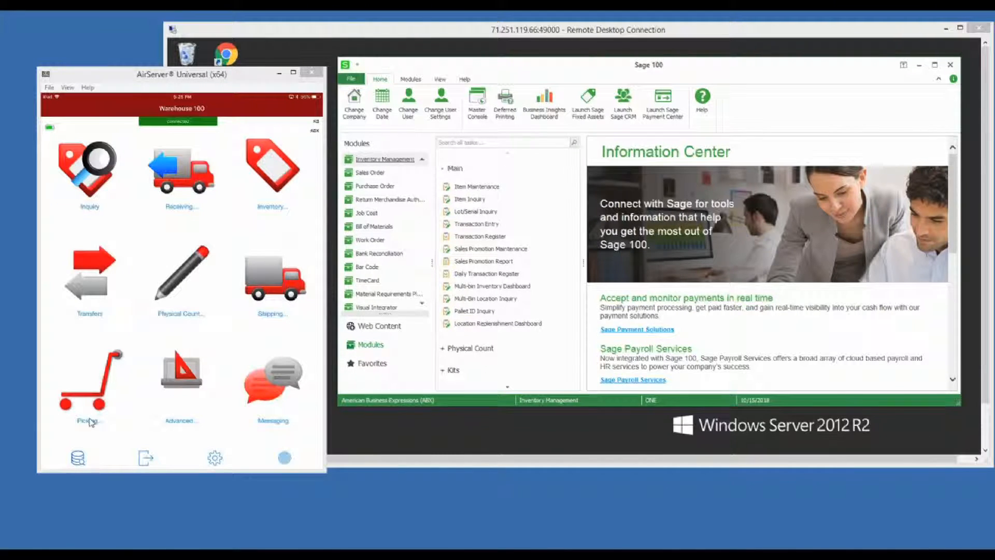
mouse_move(766, 239)
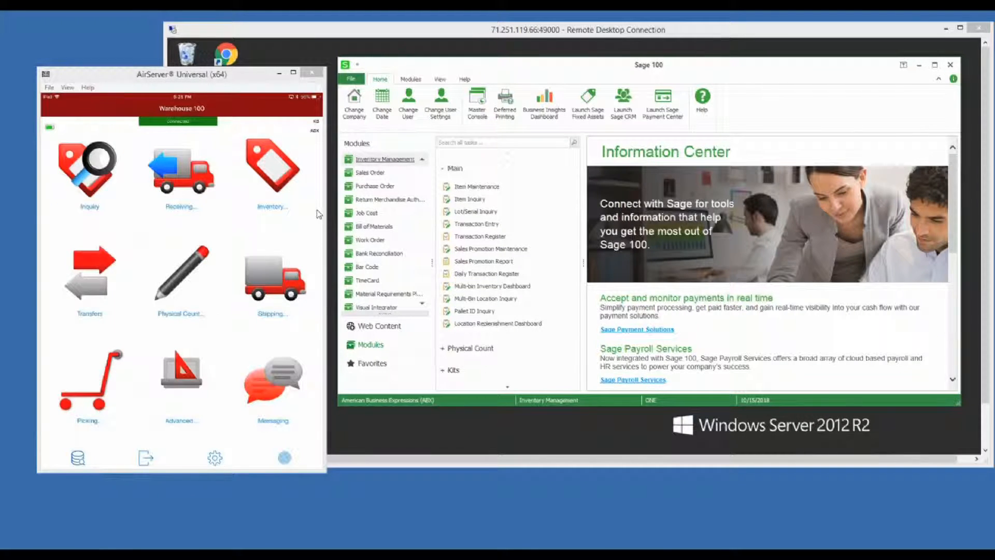
mouse_move(115, 446)
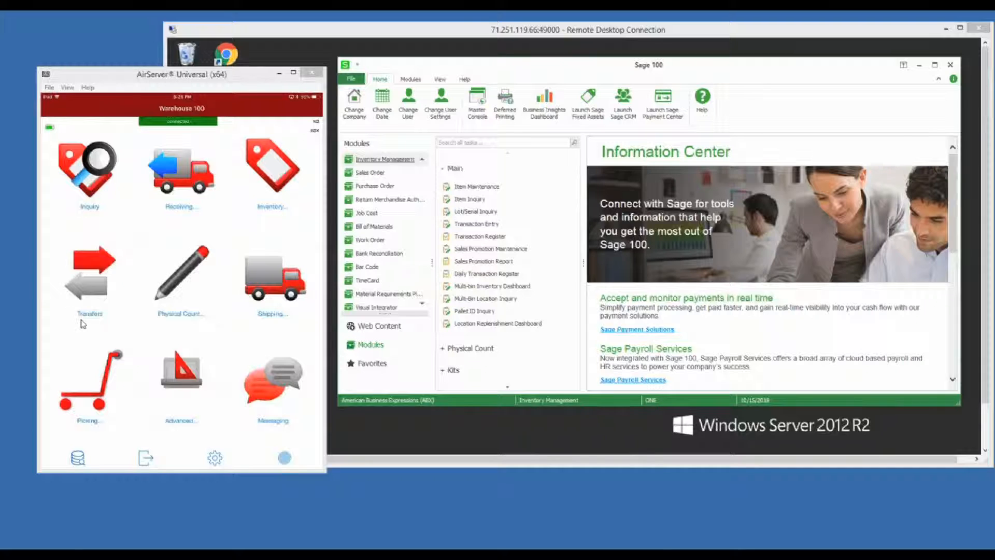
mouse_move(75, 240)
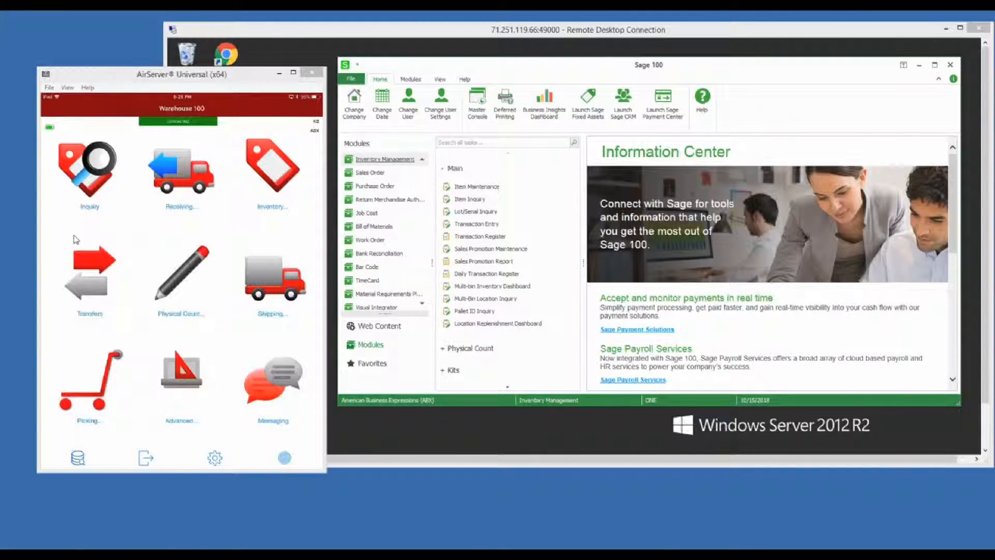
mouse_move(112, 334)
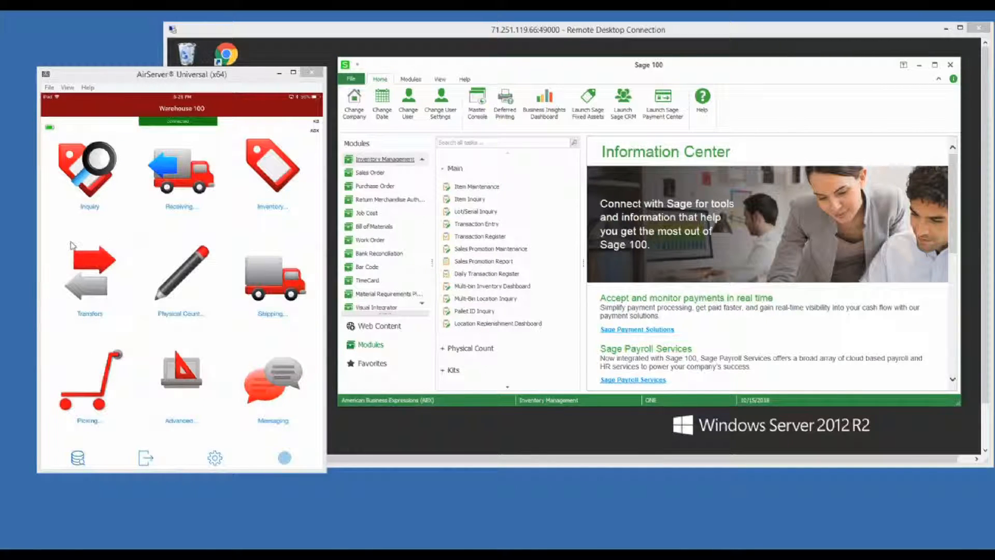
Step: Start transfer batch 00088 with warehouse 000 (Main Irvine Warehouse) as the source
click(89, 272)
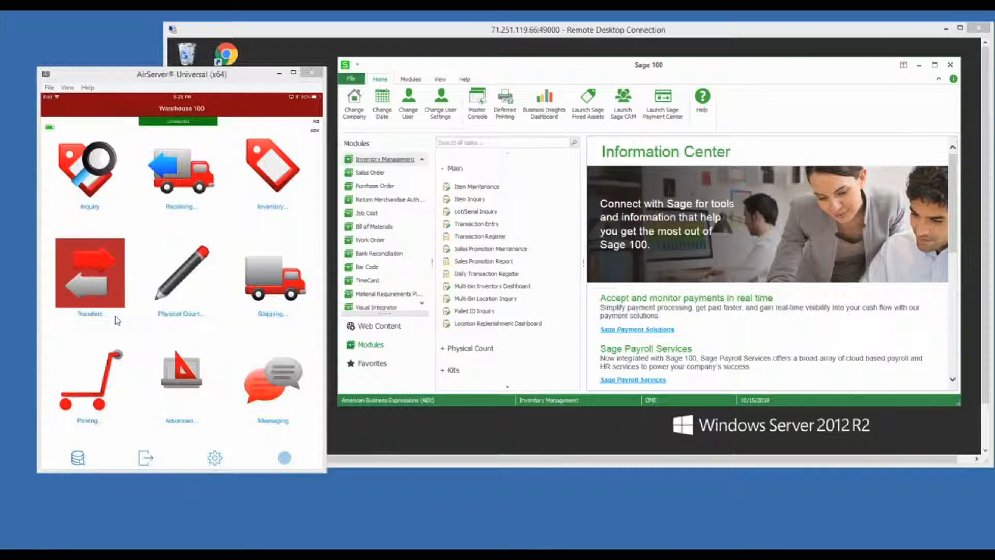
click(89, 272)
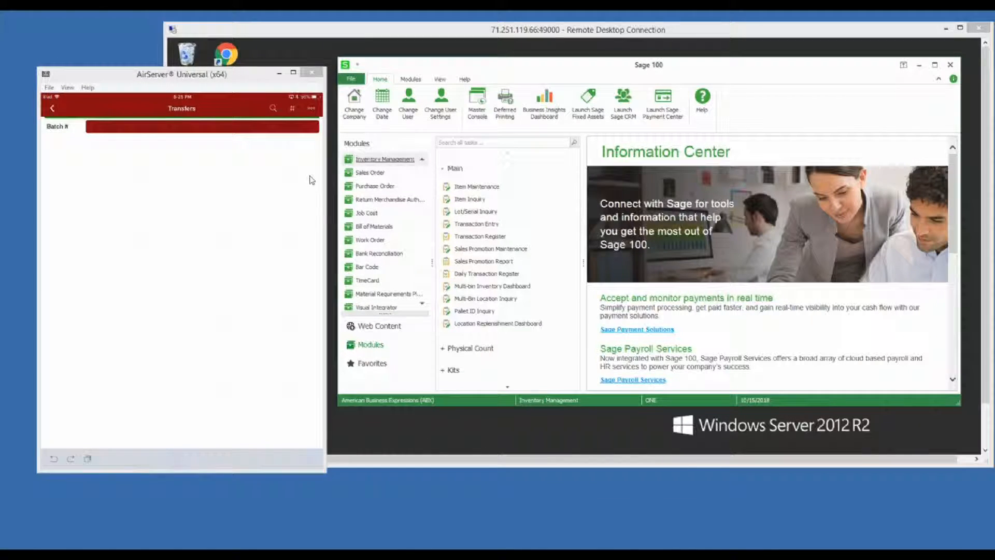
mouse_move(263, 189)
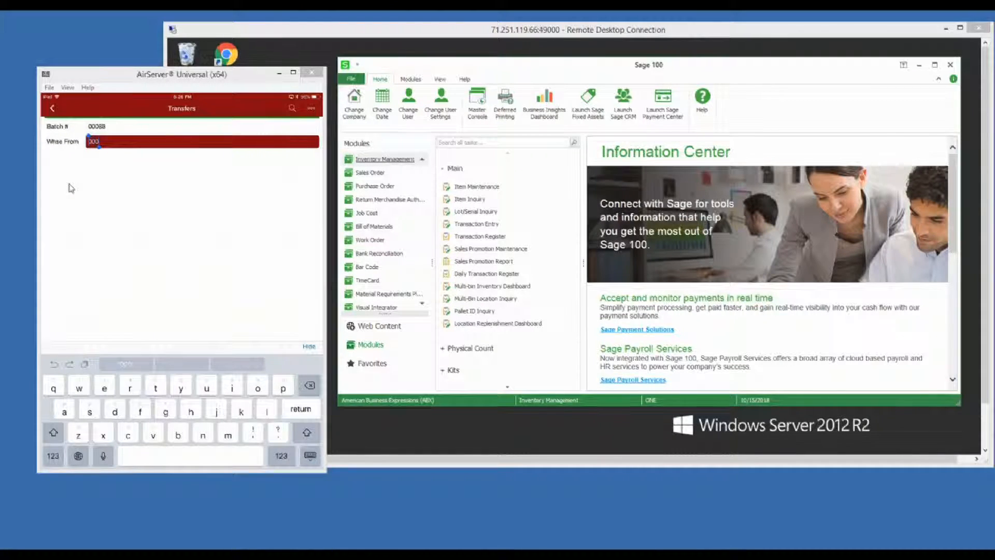
key(return)
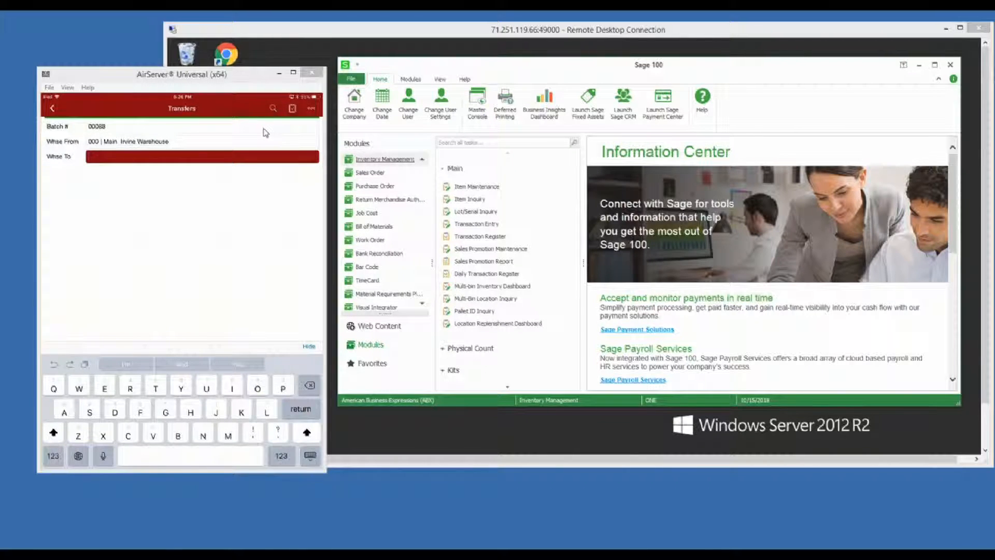
Step: Bring up the warehouse lookup to choose destination warehouse 001
click(202, 157)
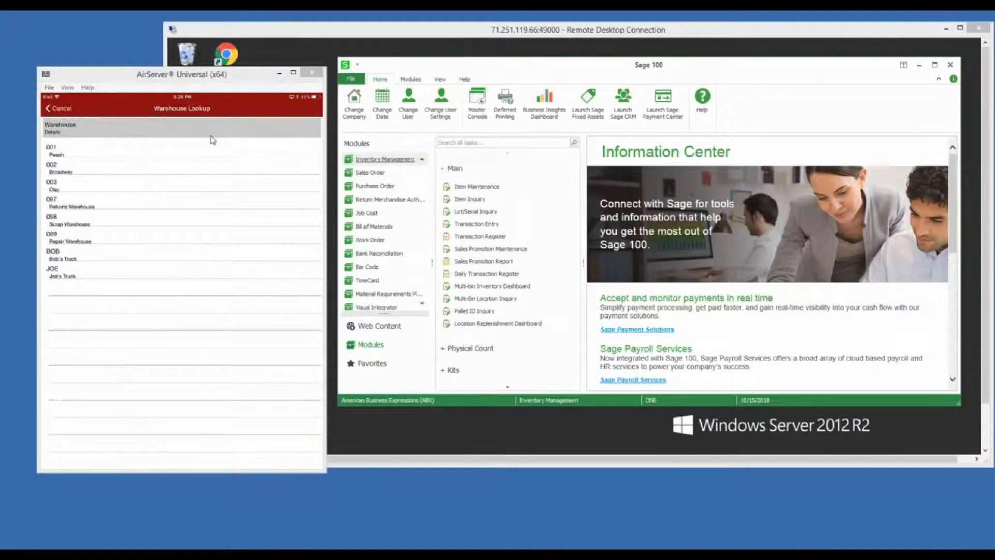
mouse_move(155, 216)
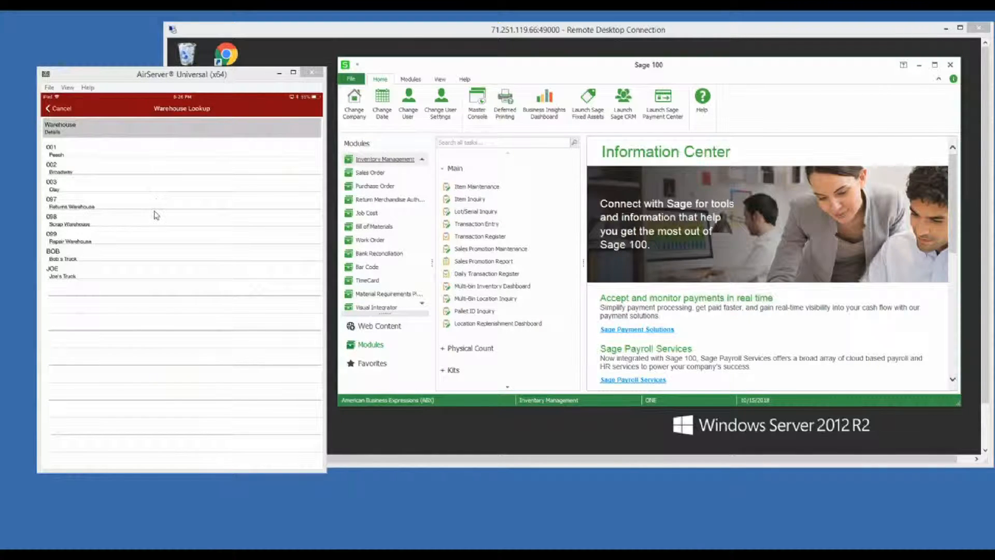
mouse_move(149, 282)
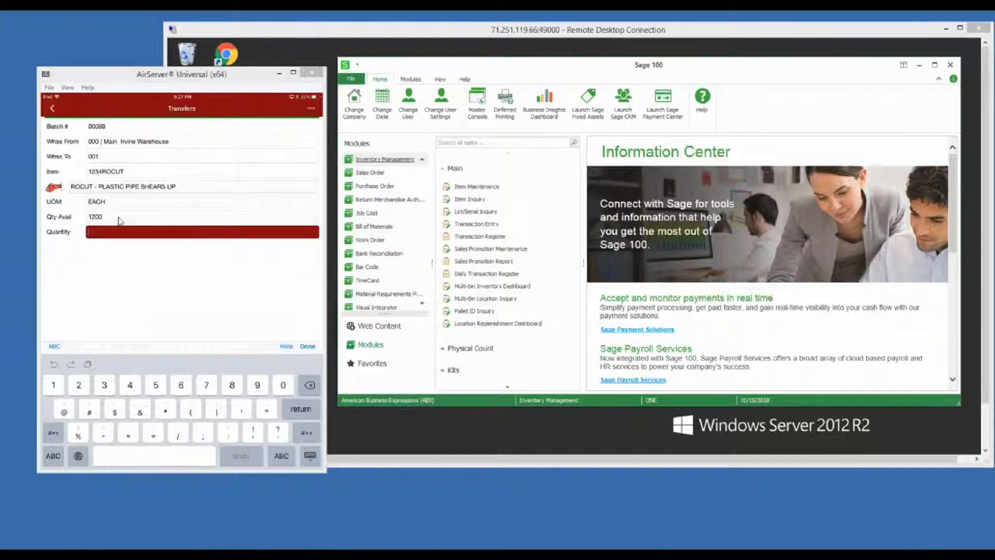
mouse_move(123, 258)
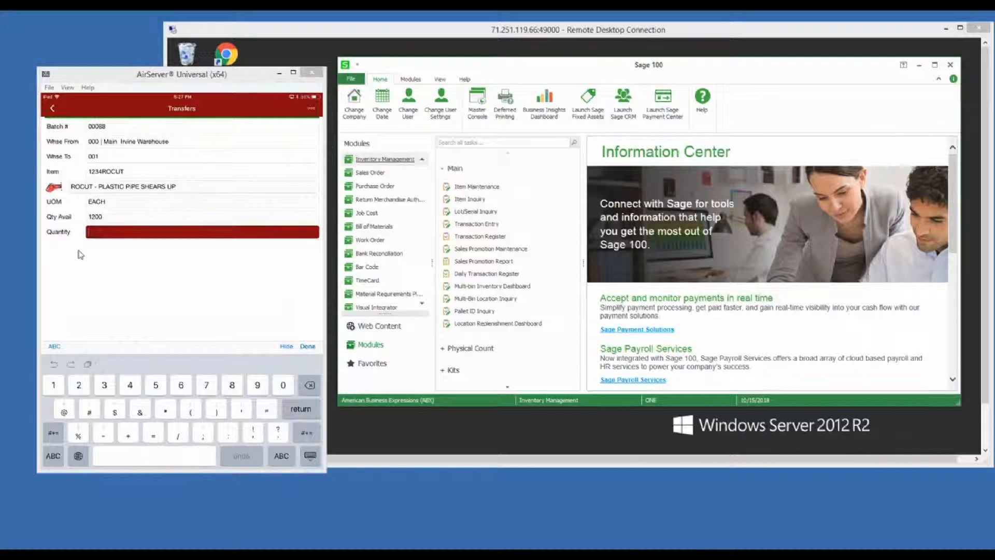
Step: Record a quantity of 13 plastic pipe shears (1234ROCUT) on the transfer
text(13)
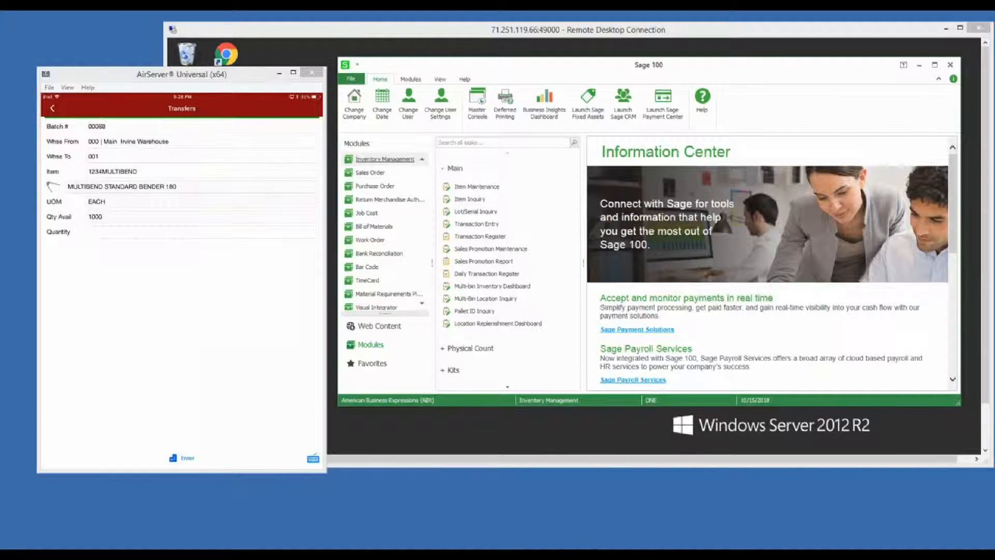
Step: Enter item code 1234MULTIBEND as the next transfer item
click(202, 171)
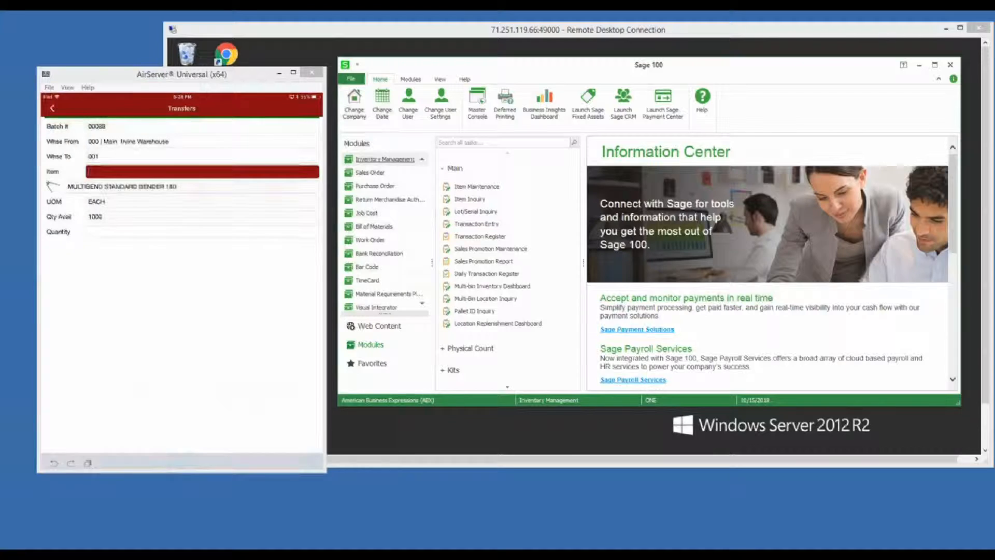
text(1234MULTIBEND)
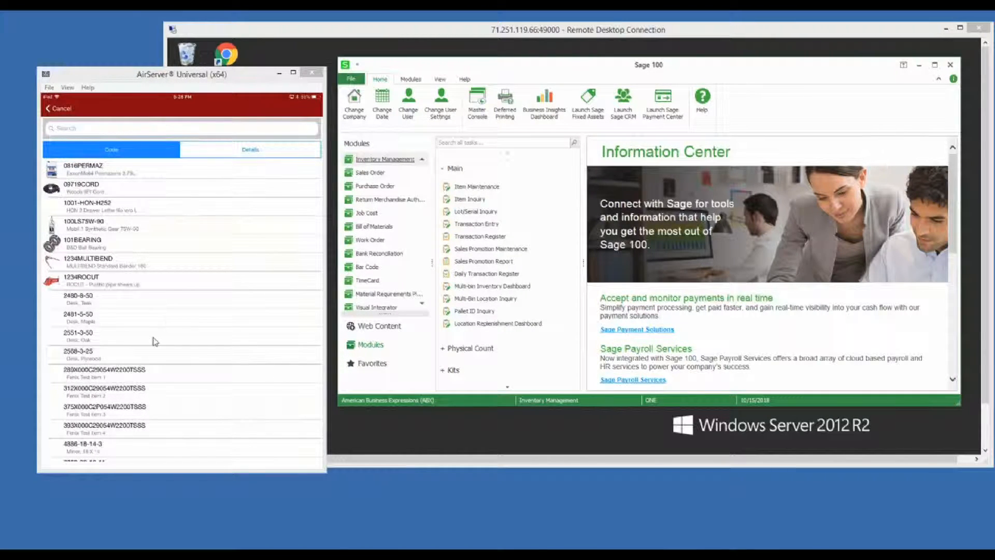
mouse_move(190, 390)
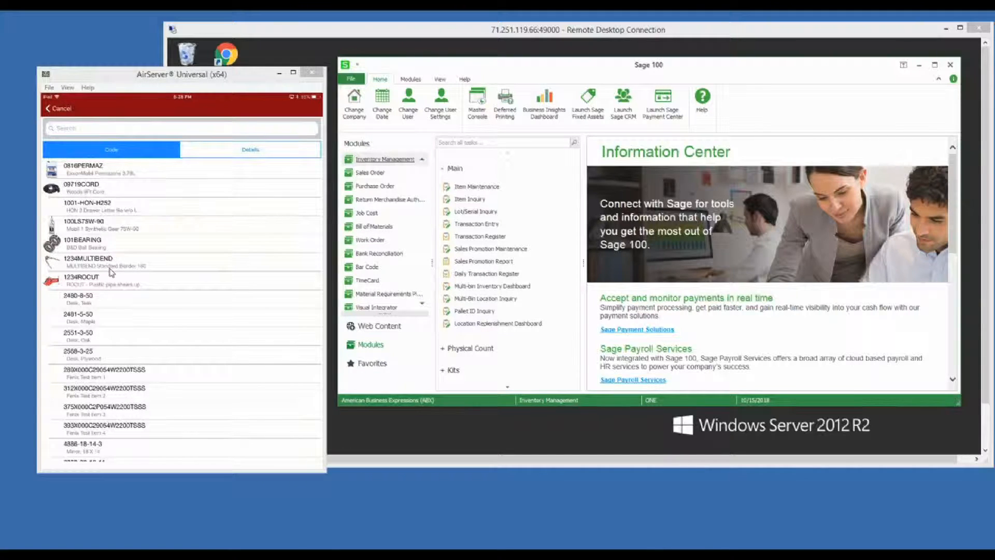
mouse_move(99, 283)
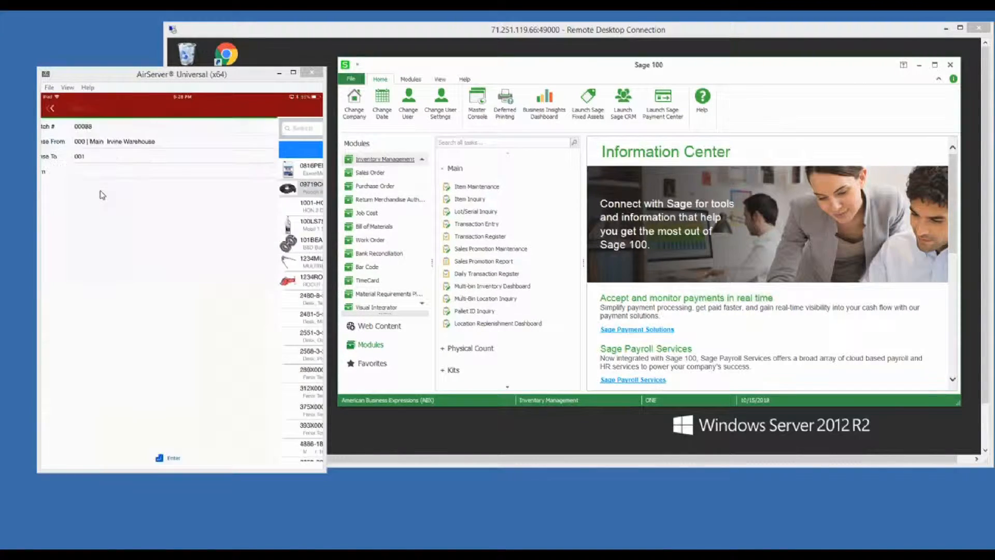
Step: Add 2 EACH of item 09719CORD (Woods 5 ft cord) to transfer batch 00088
click(301, 189)
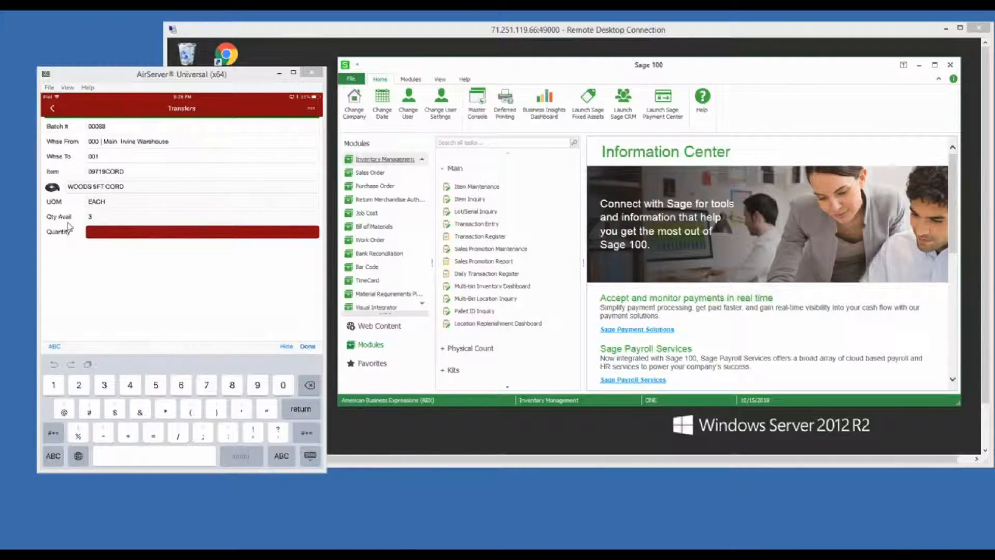
text(2)
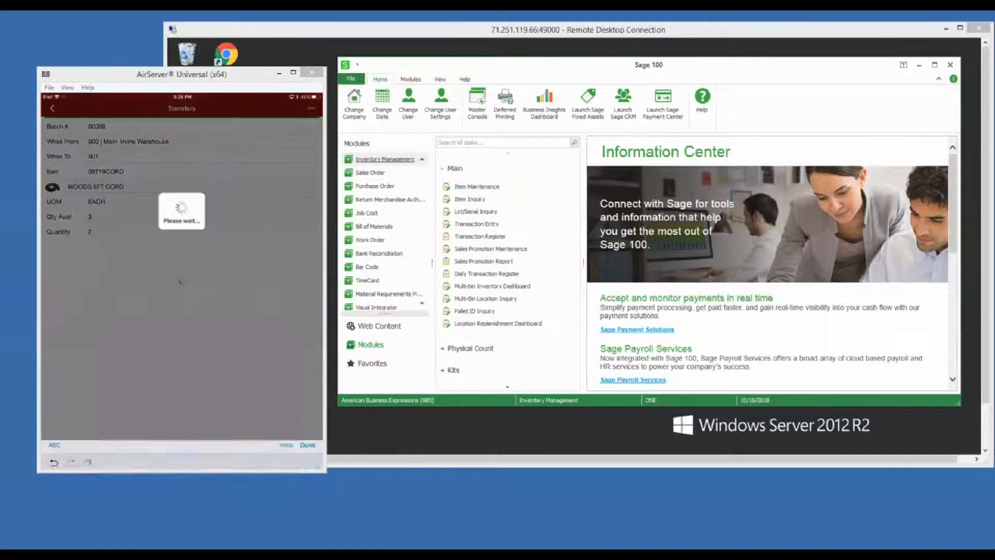
click(202, 171)
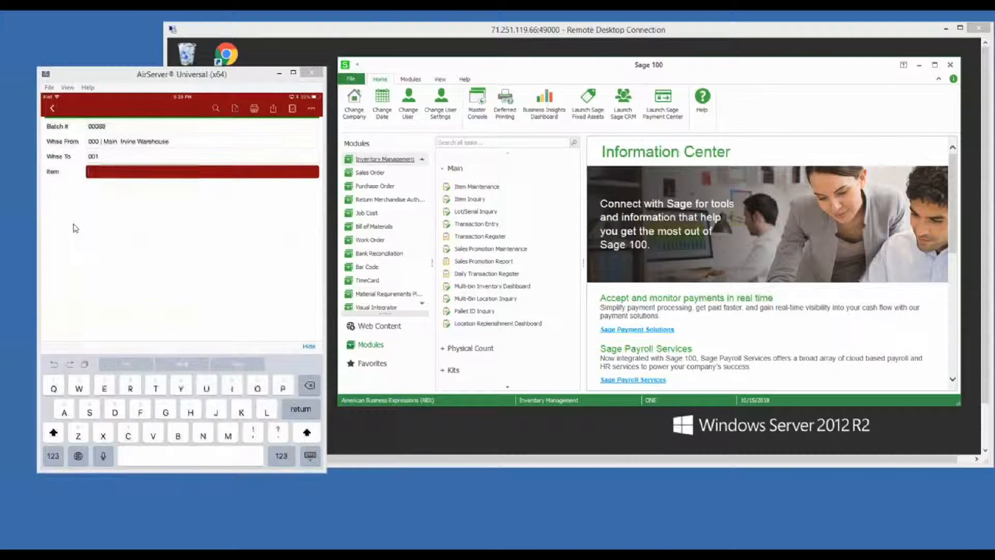
mouse_move(176, 273)
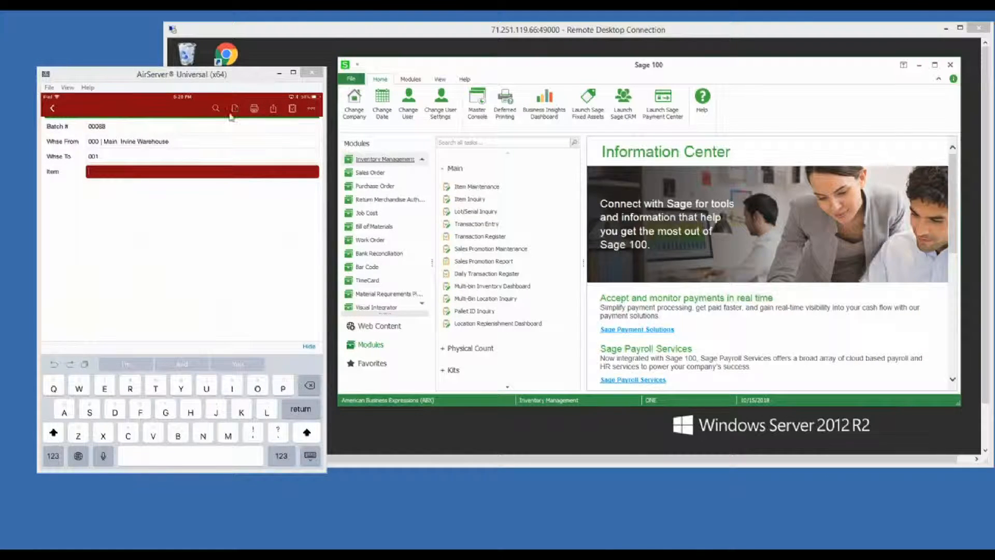
mouse_move(271, 135)
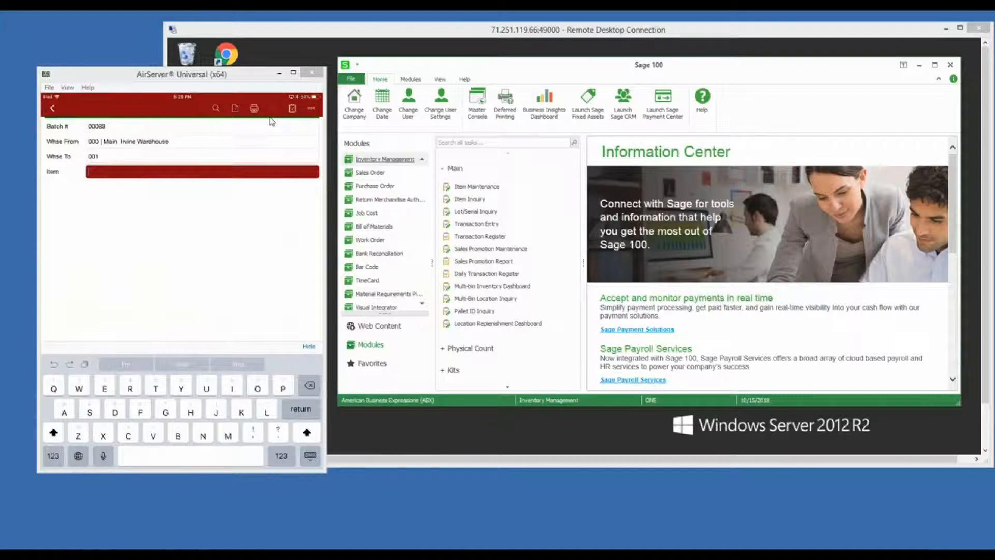
Step: Submit transfer batch 00088's items to the server and confirm the submission
click(272, 108)
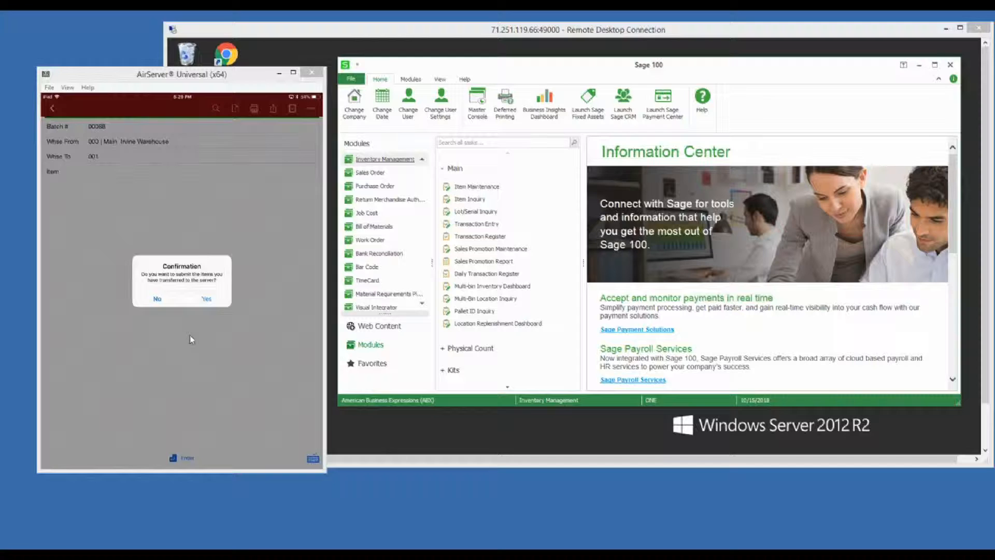
click(205, 299)
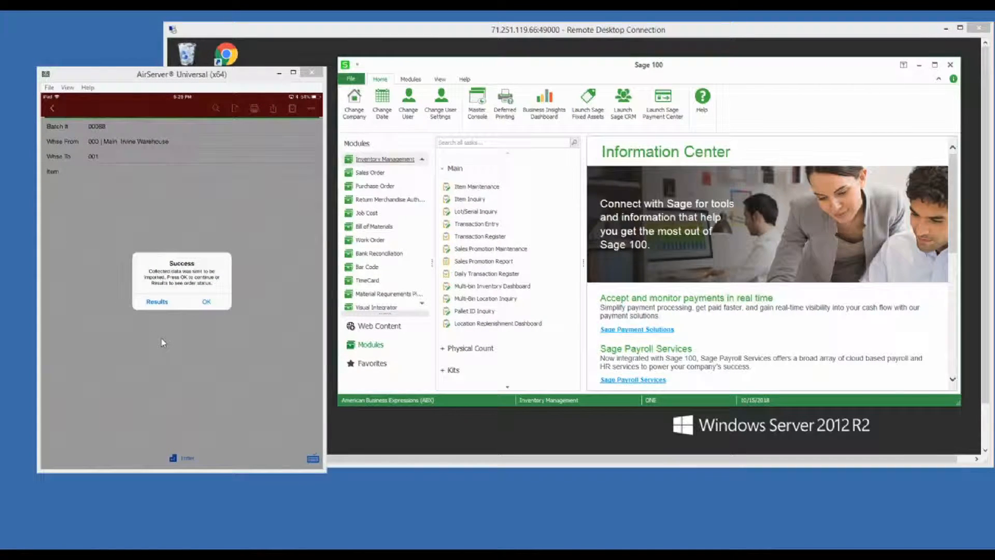
mouse_move(167, 346)
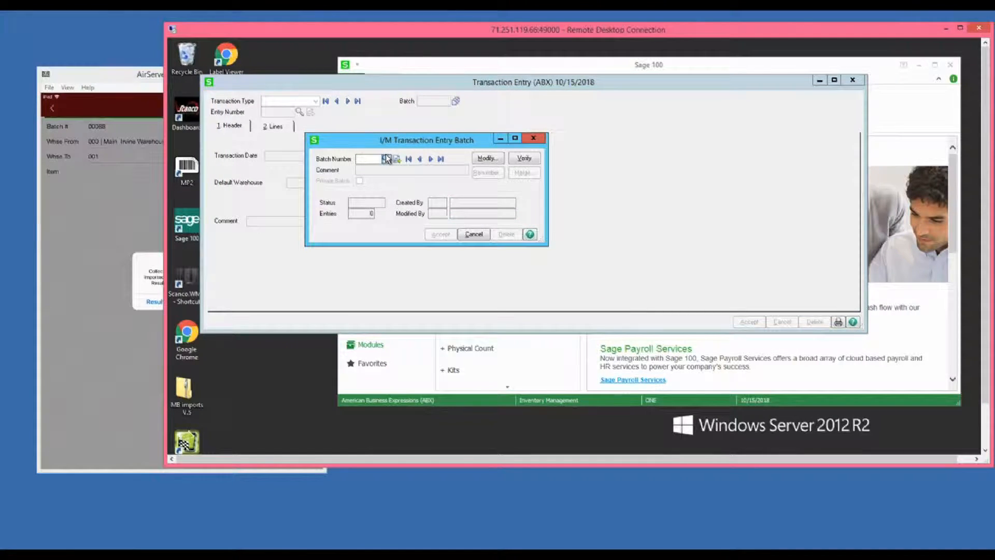
Step: Select batch 00088 in Transaction Entry and set the transaction type to Transfers
click(396, 159)
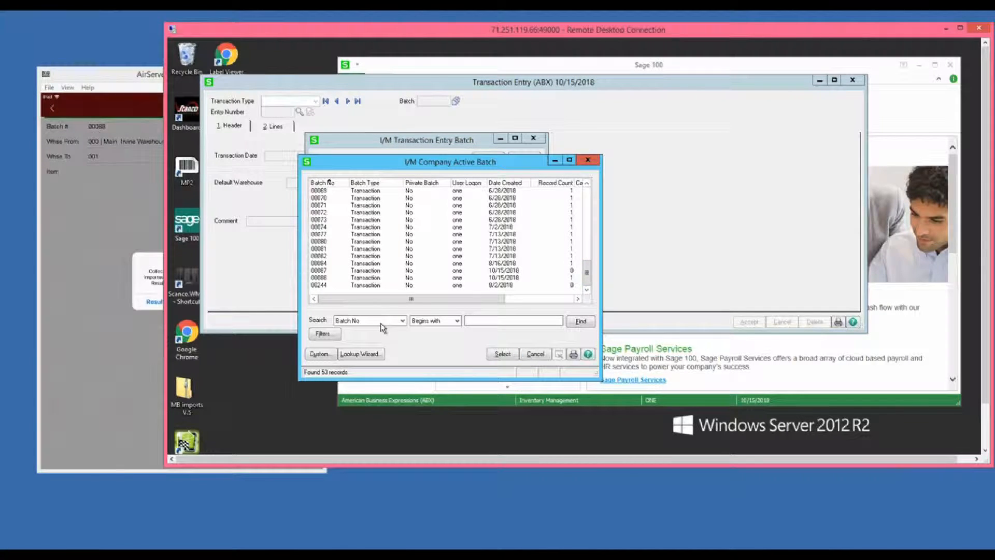
click(501, 354)
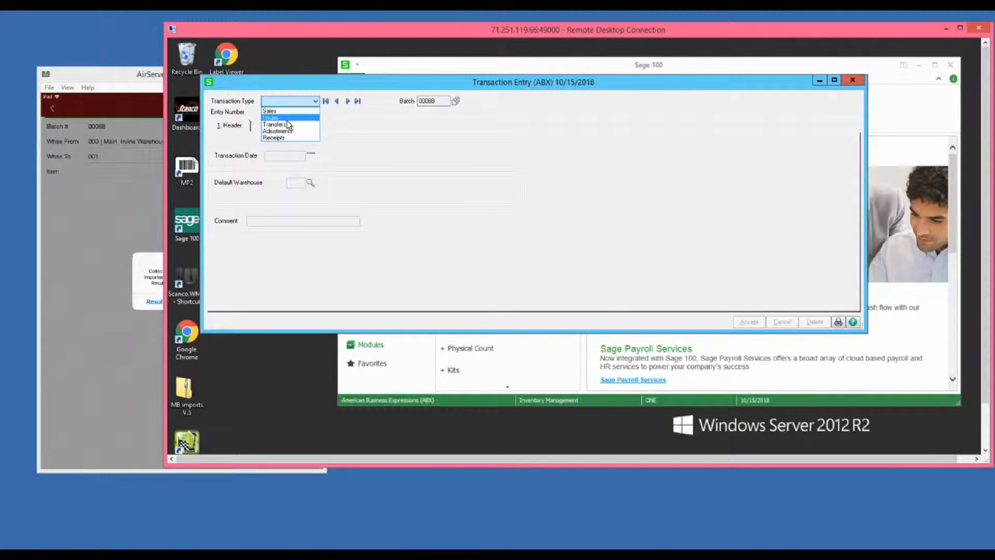
click(273, 117)
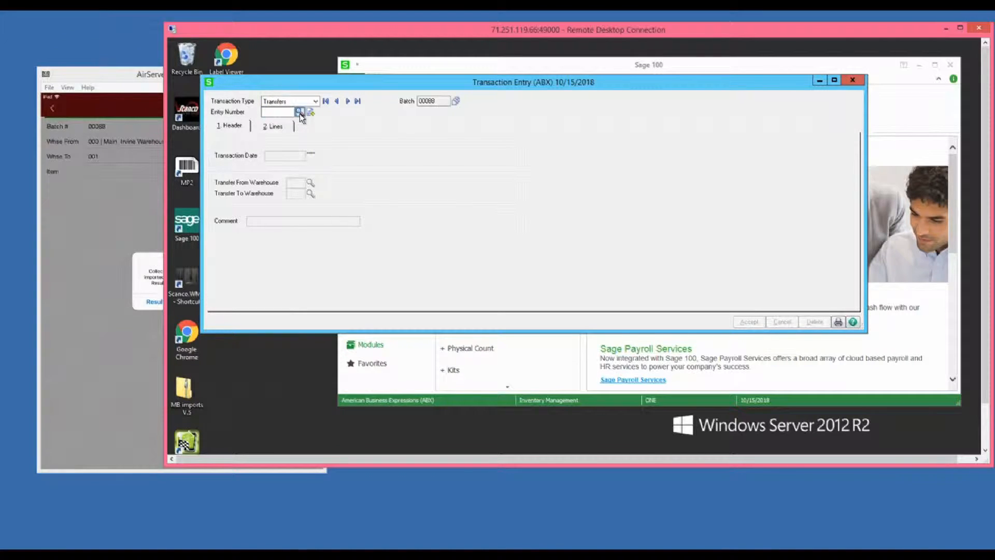
Step: Load the Bar Code I/M Import entry and view its lines: 13 of 1234ROCUT, 2 of 09719CORD
click(299, 111)
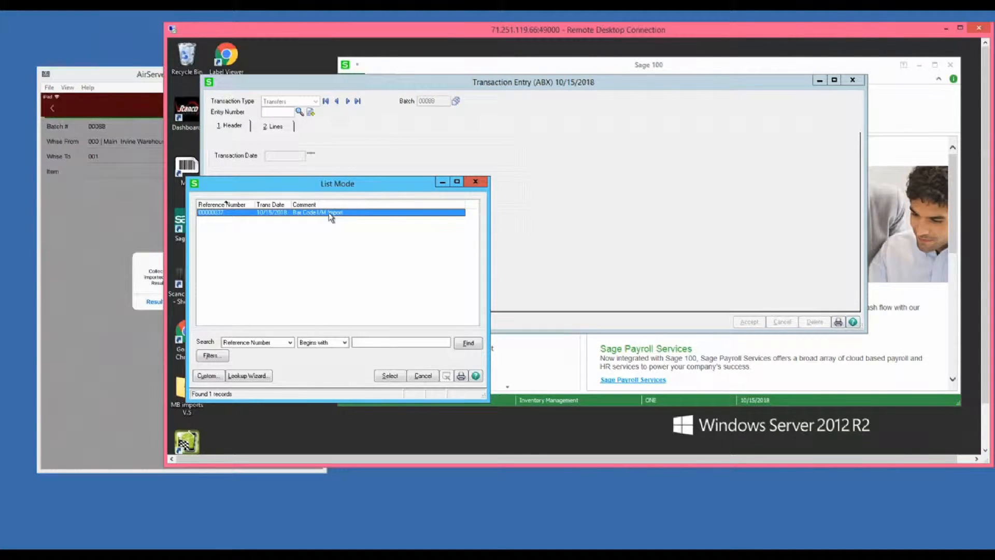
click(389, 375)
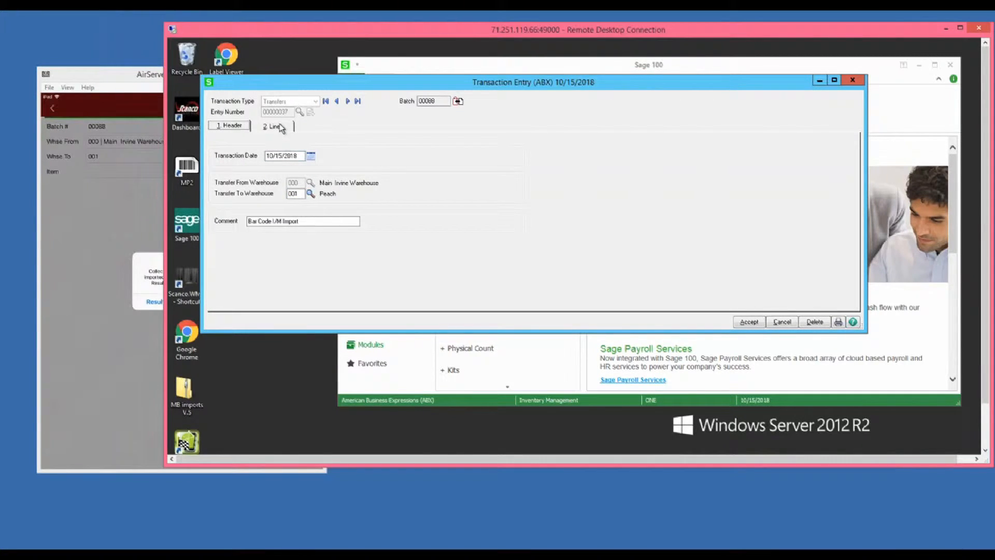
click(273, 125)
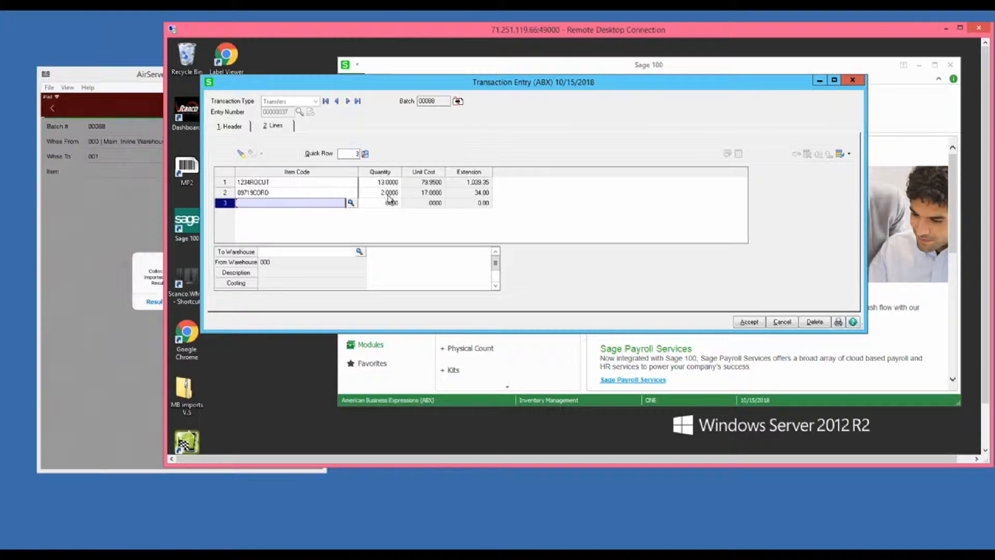
mouse_move(391, 225)
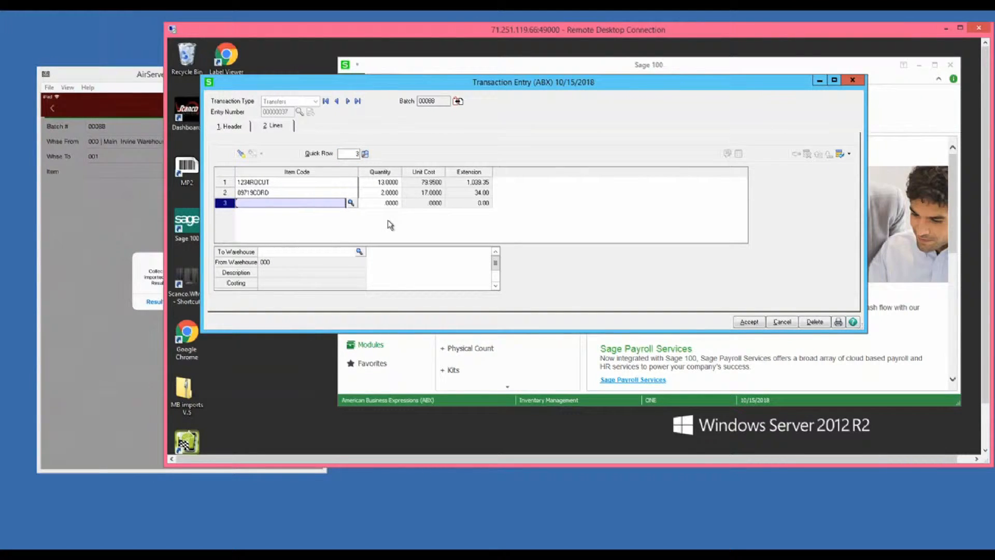